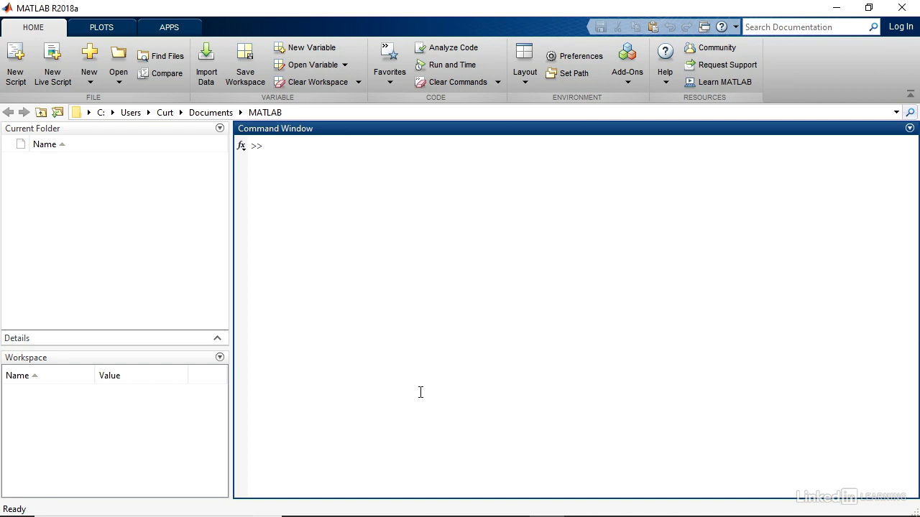
- Create vector a = 3:7 holding 3, 4, 5, 6, 7 in the Command Window
click(287, 145)
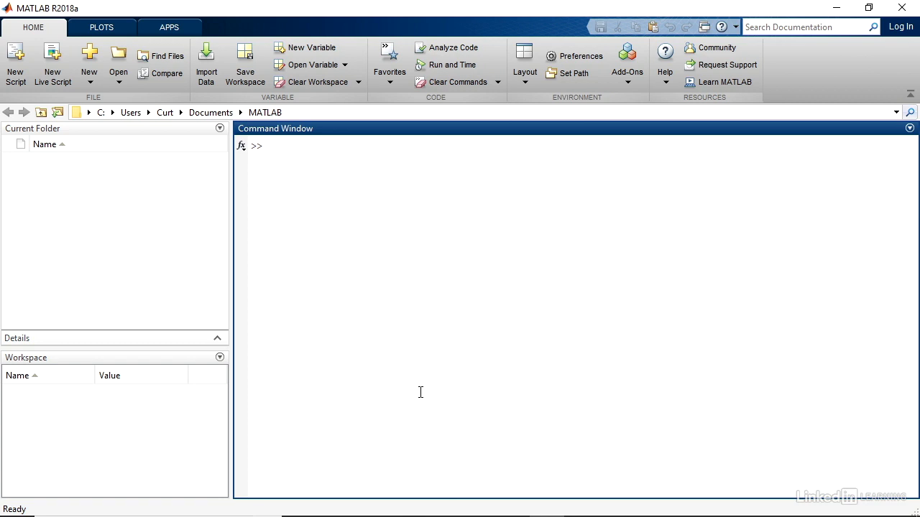
text(a =)
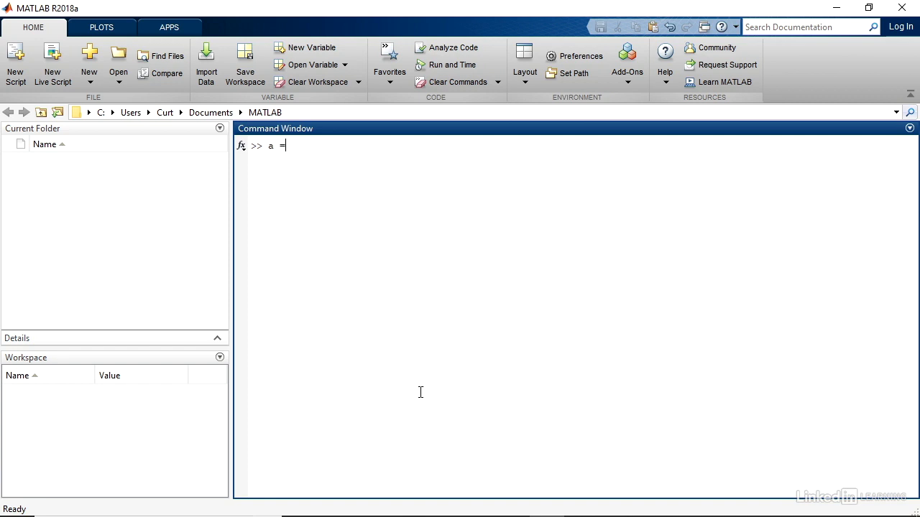
text(3)
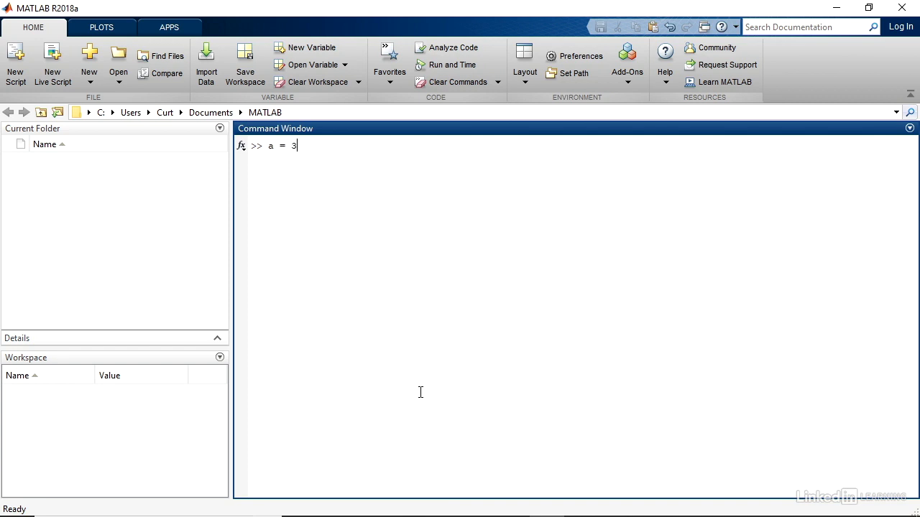
text(:7)
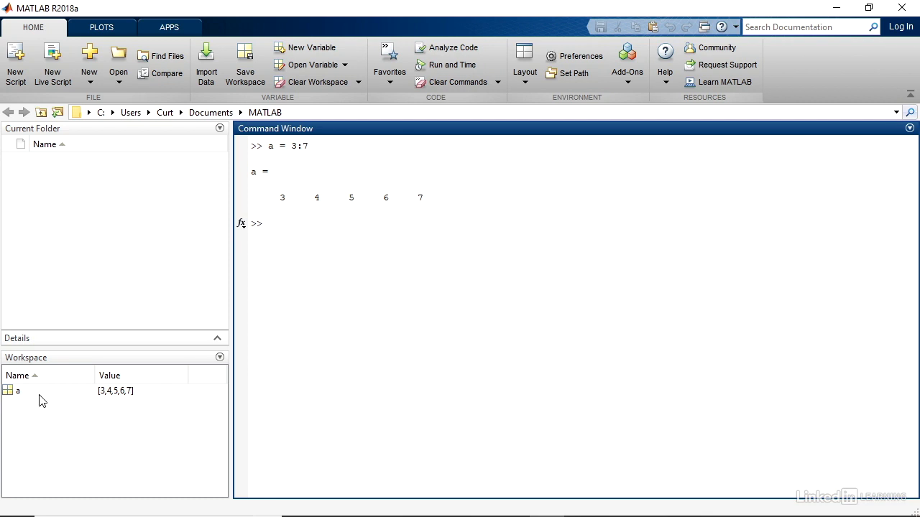
mouse_move(17, 391)
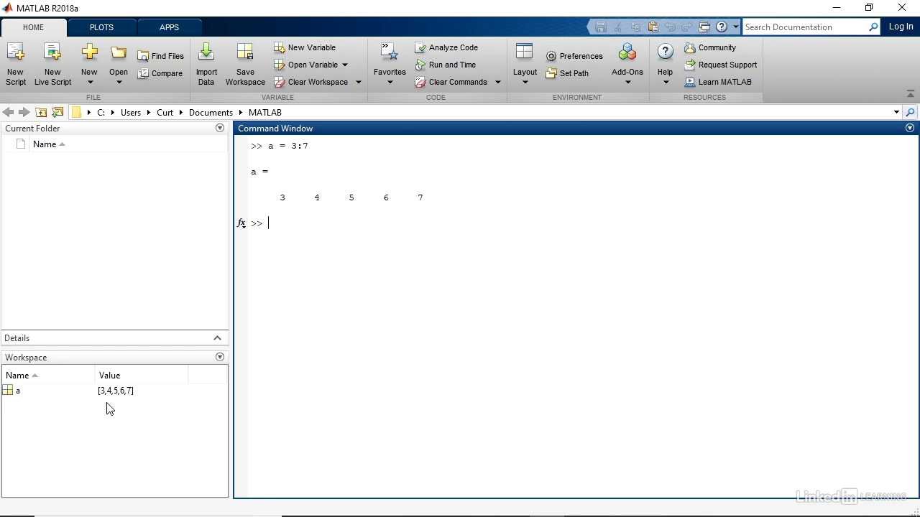
mouse_move(331, 417)
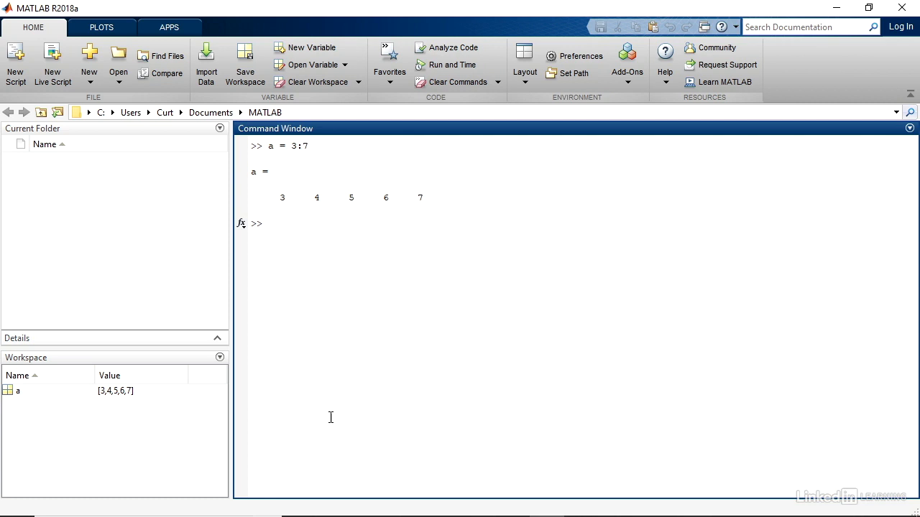
- Create vector b = 3:3:15 holding 3, 6, 9, 12, 15
click(331, 417)
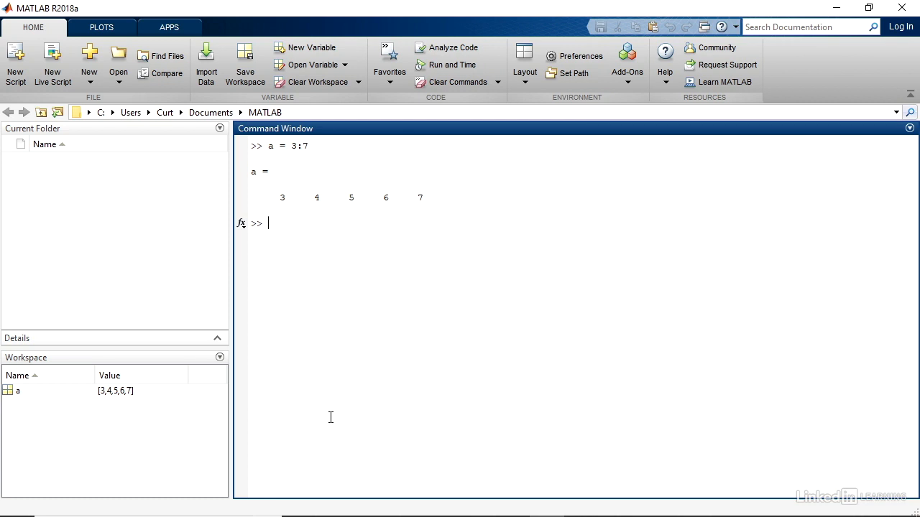
text(b =)
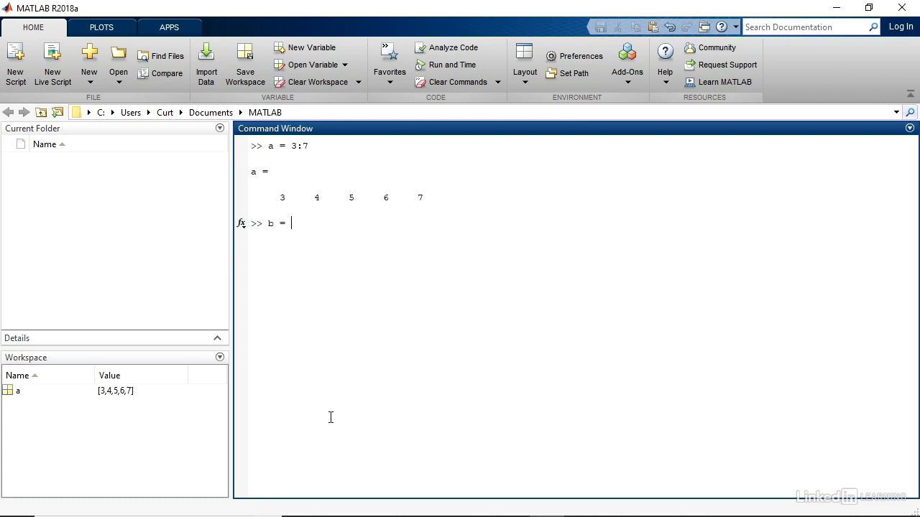
text(3)
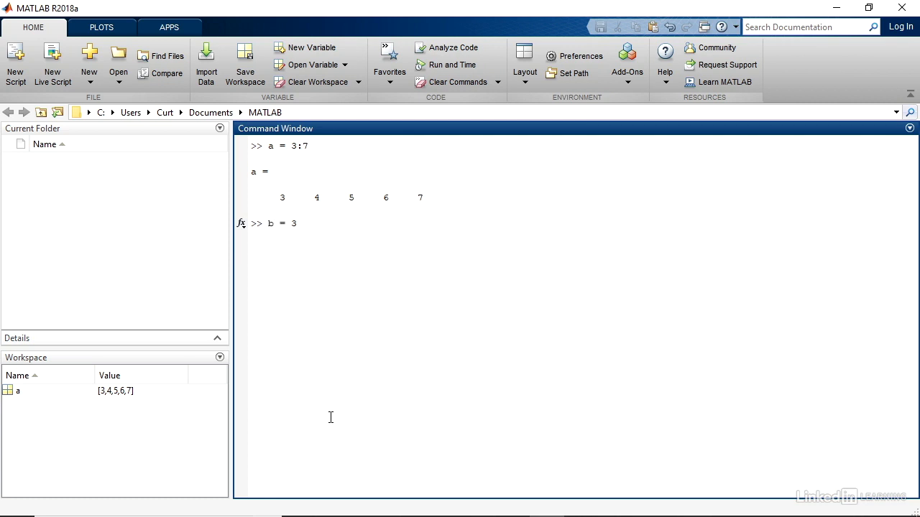
text(:)
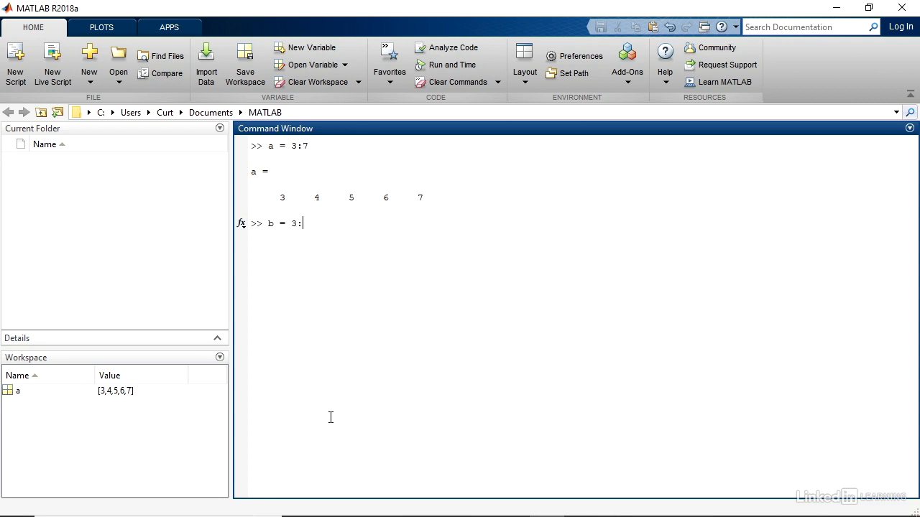
text(3)
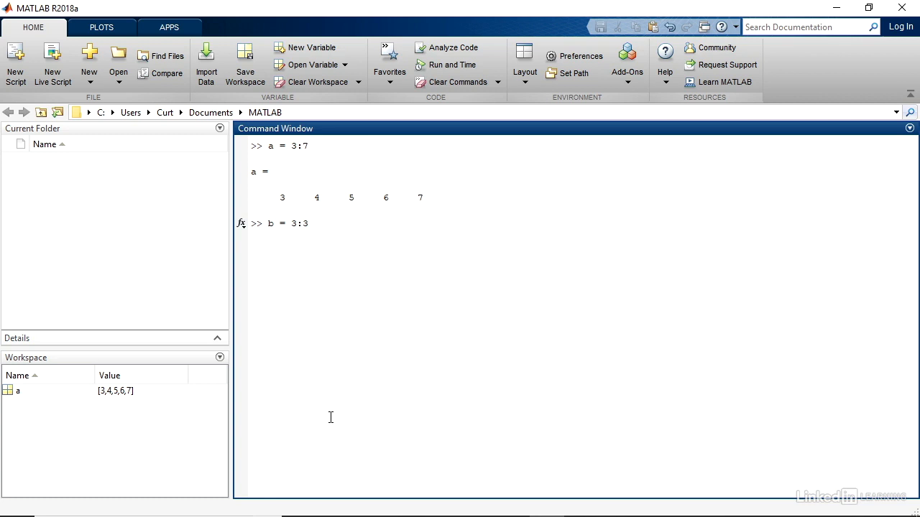
text(:15)
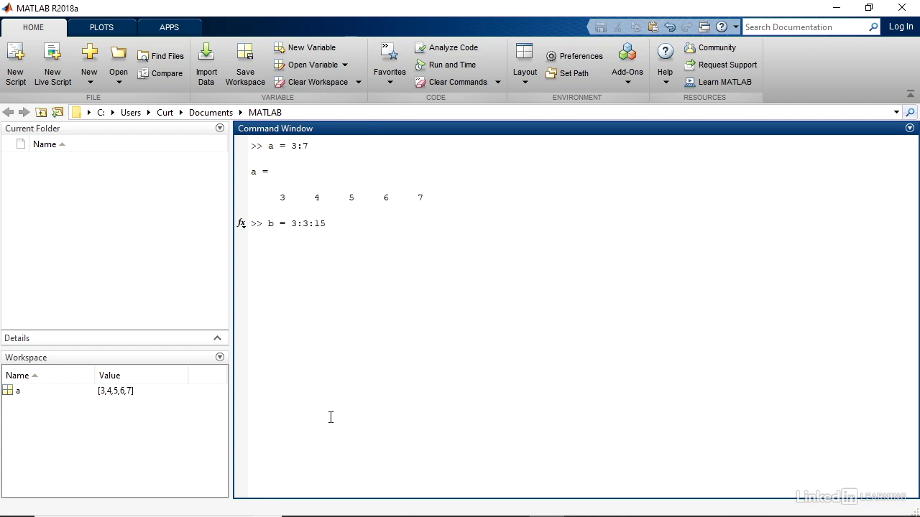
key(enter)
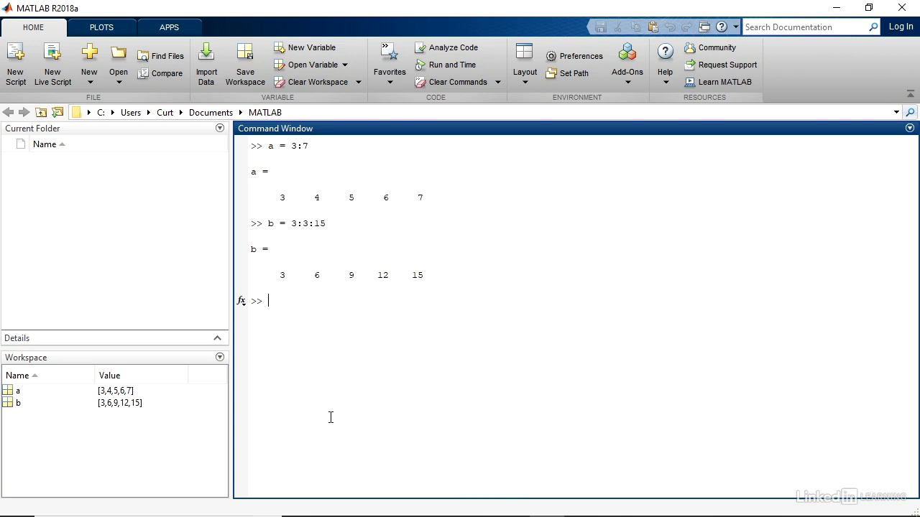
- Create vector c = 3:3:14 holding 3, 6, 9, 12, and begin entering d
text(c =)
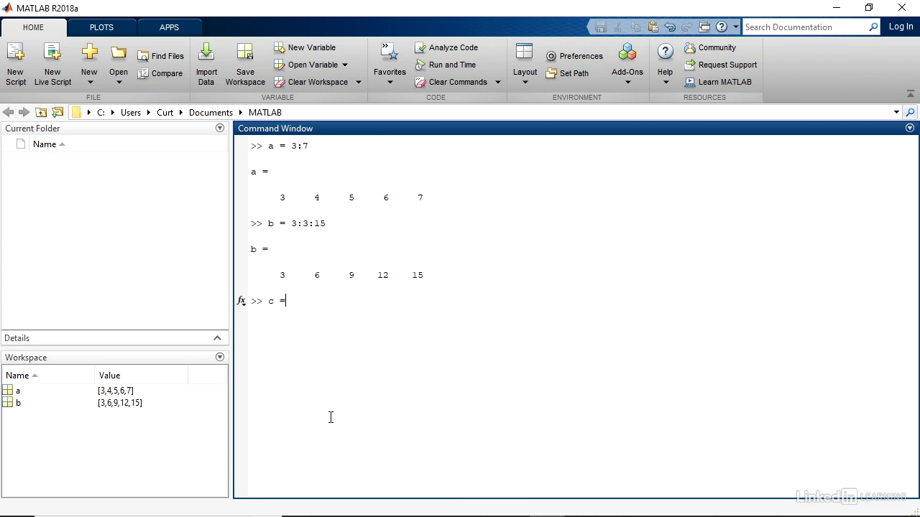
text(3:)
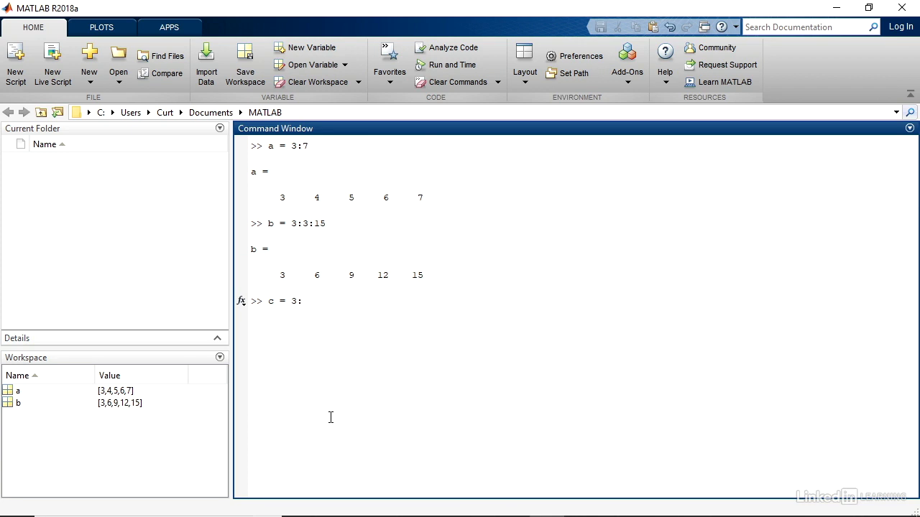
text(3:)
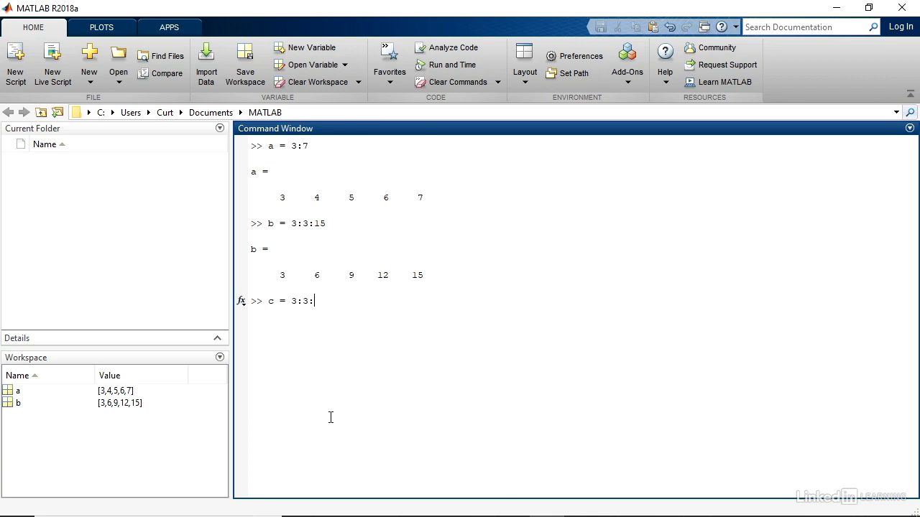
text(14)
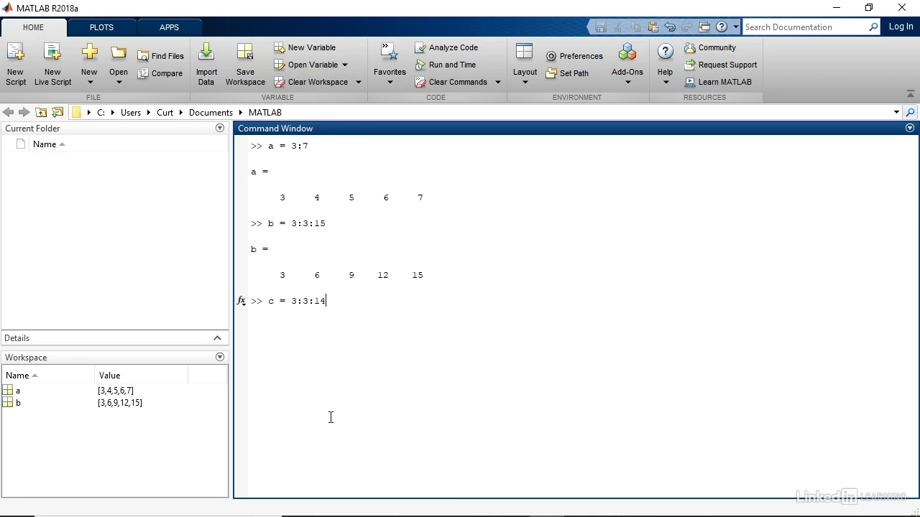
key(enter)
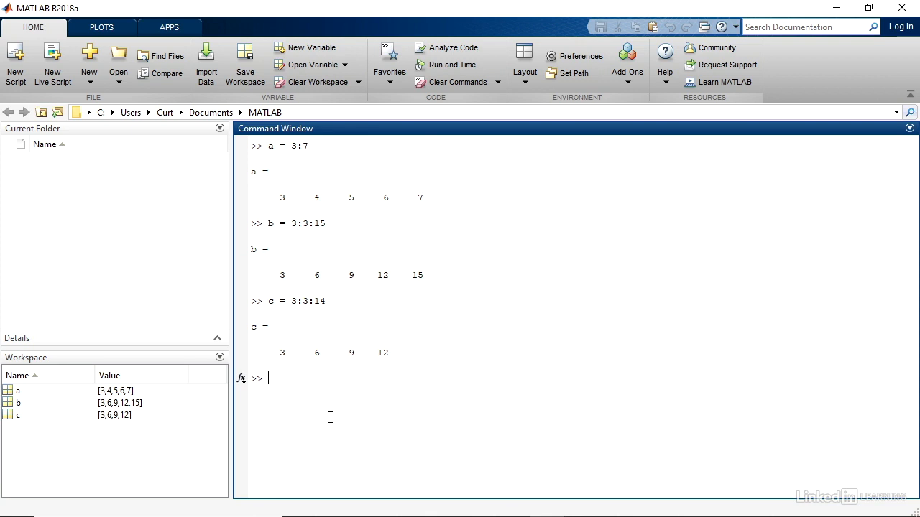
text(d =)
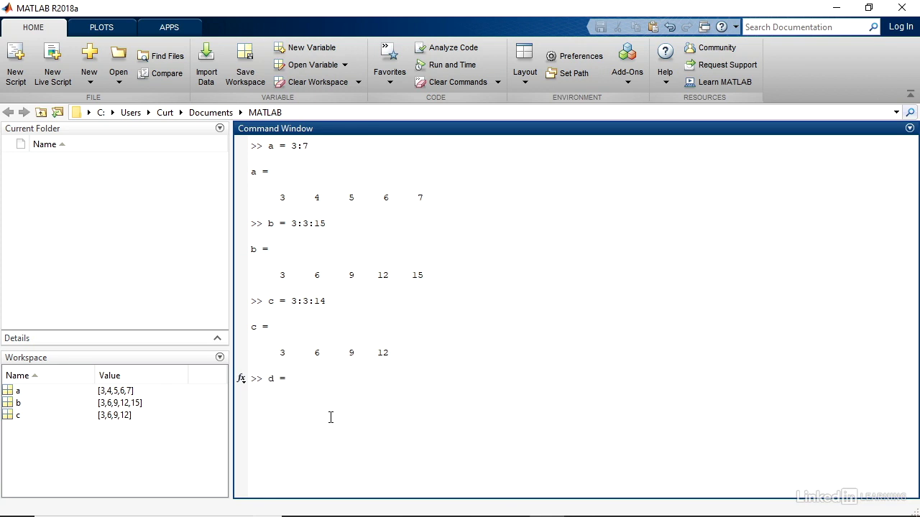
- Create descending vector d = 20:-4:4 holding 20, 16, 12, 8, 4
text(20:-)
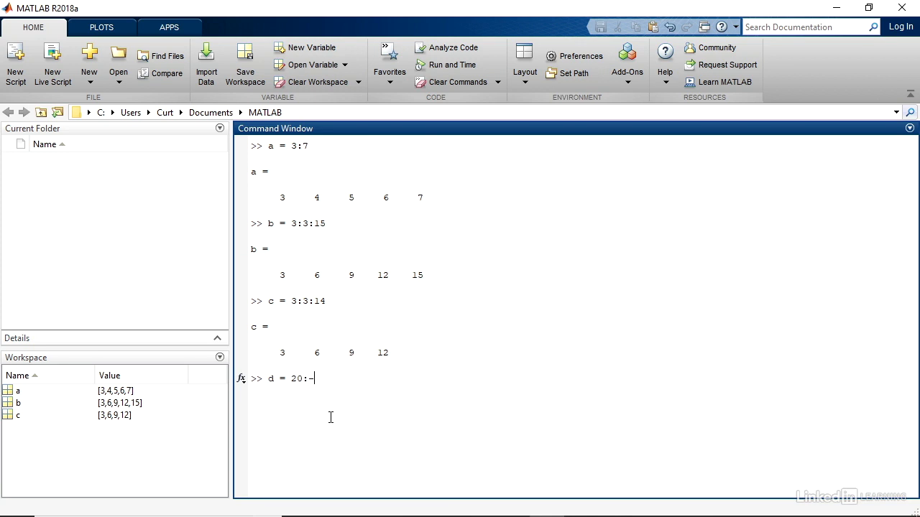
text(4:)
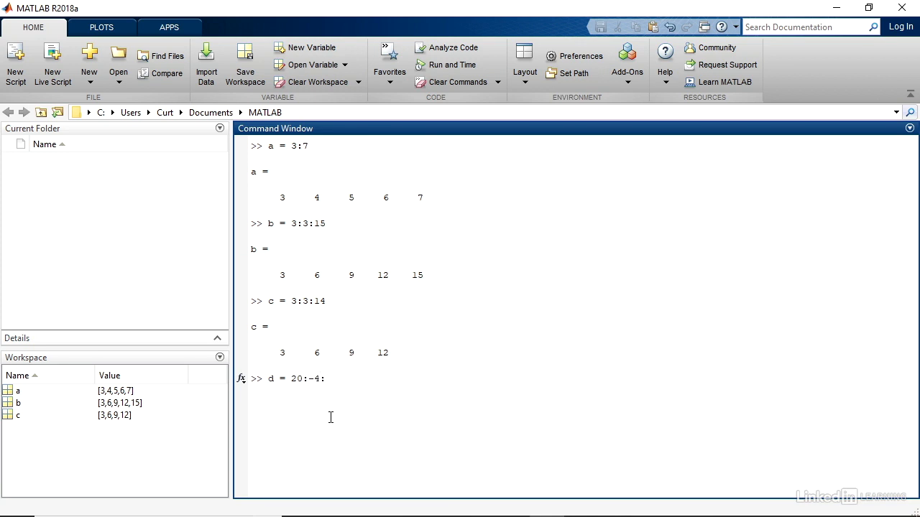
text(4)
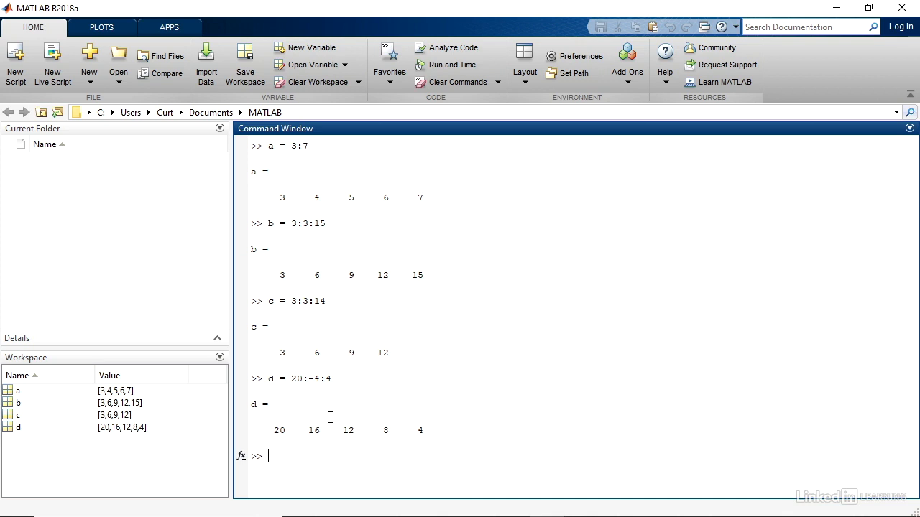
- Create lins = linspace(7, 35, 5) holding 7, 14, 21, 28, 35
text(lin)
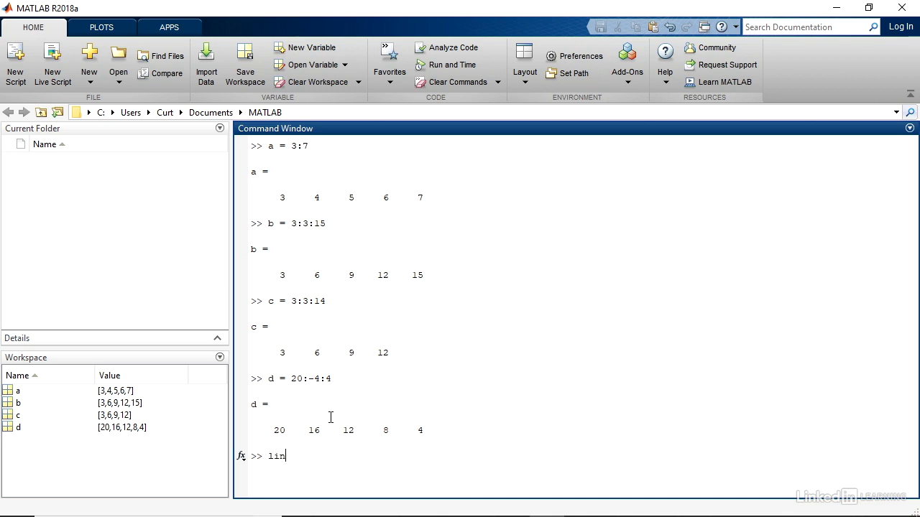
text(s =)
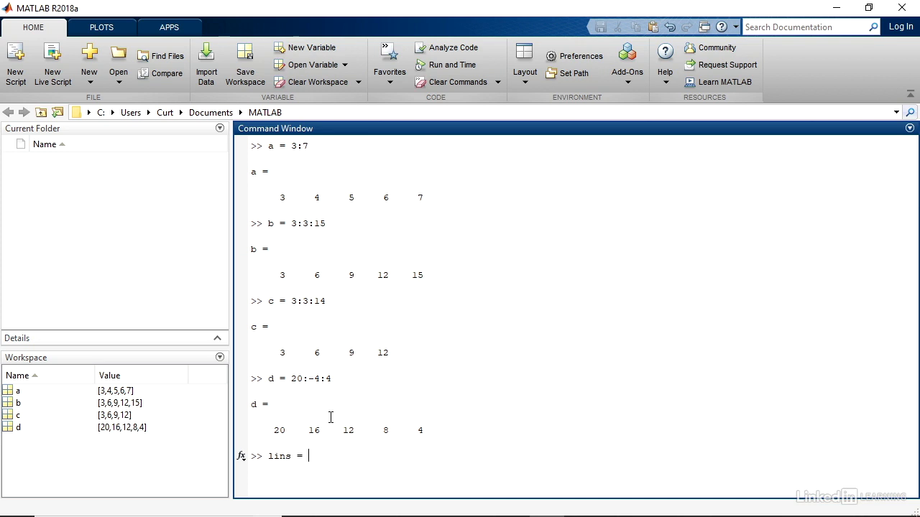
text(lins)
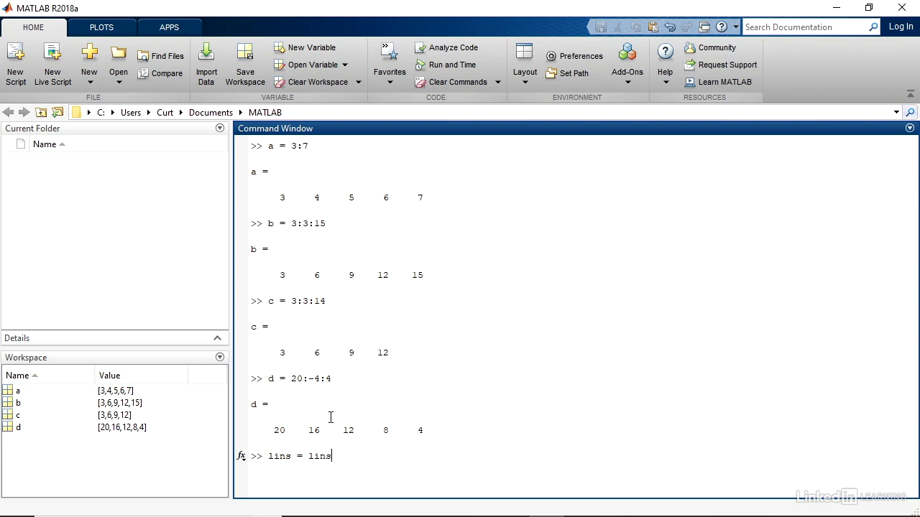
text(pace)
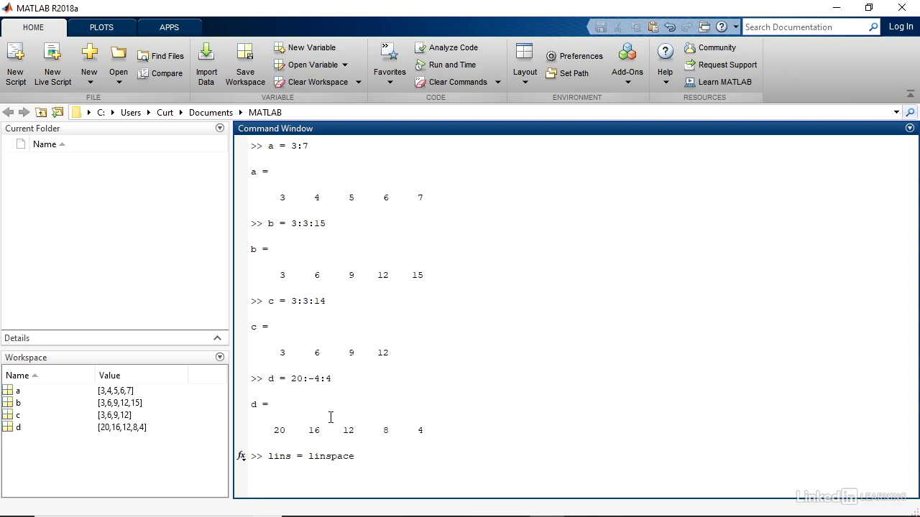
text(()
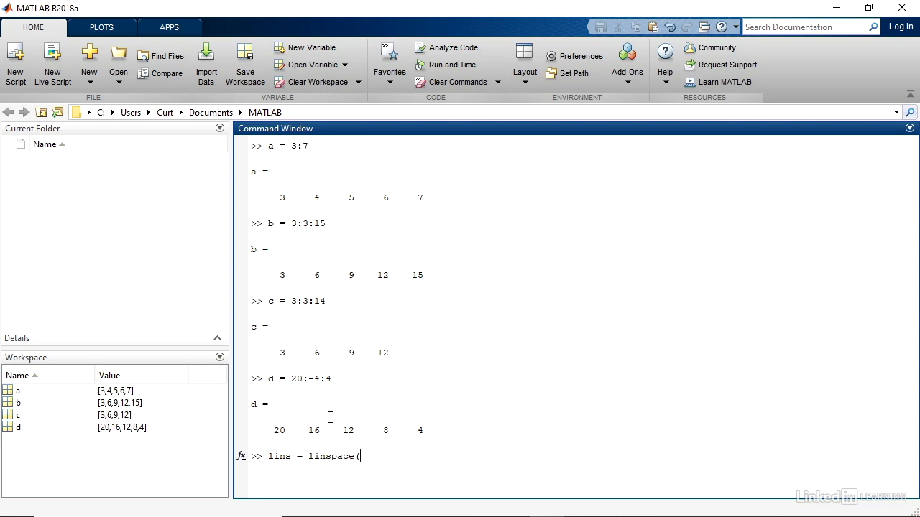
text(7,)
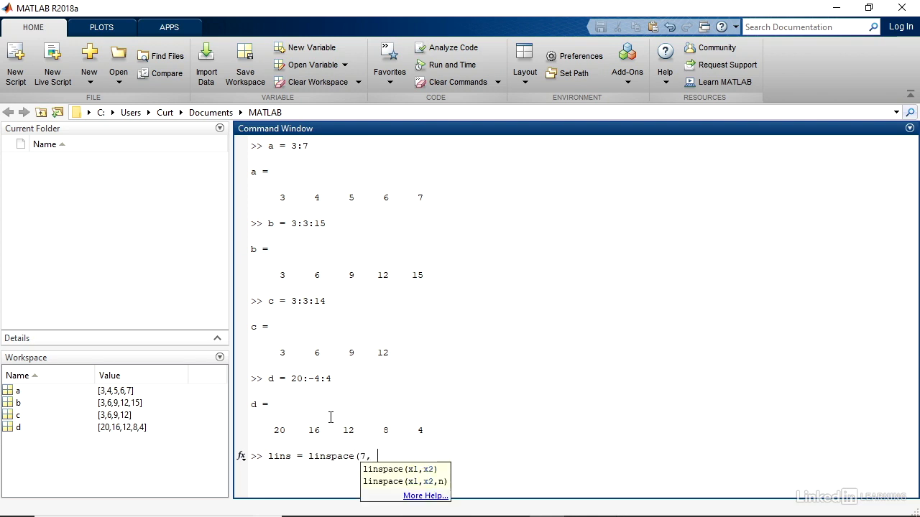
text(35)
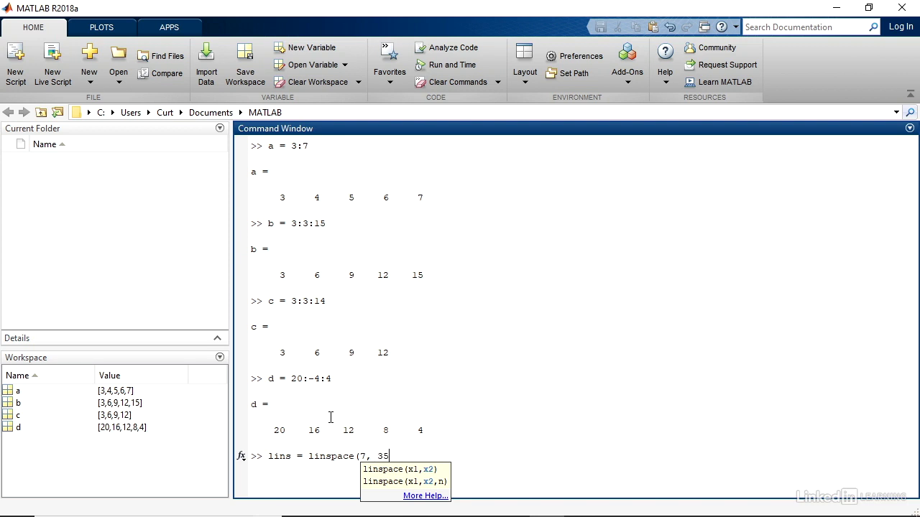
text(,)
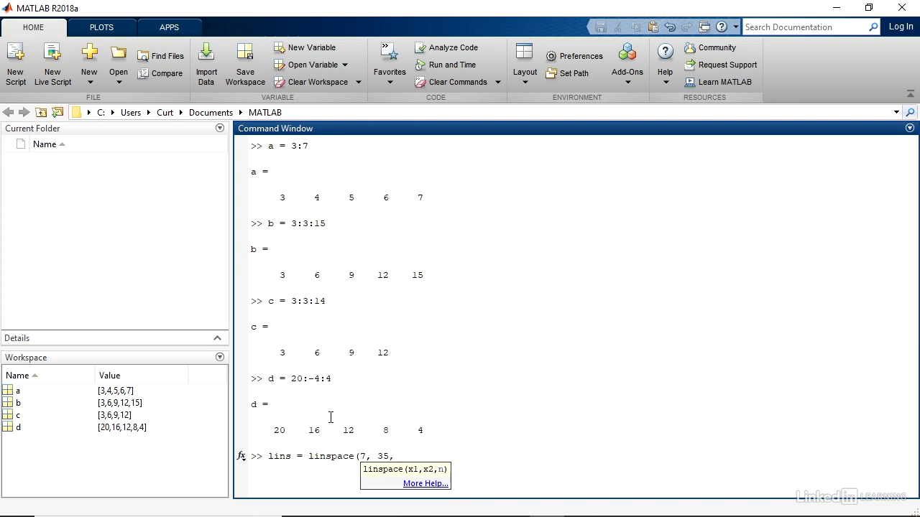
text(5)
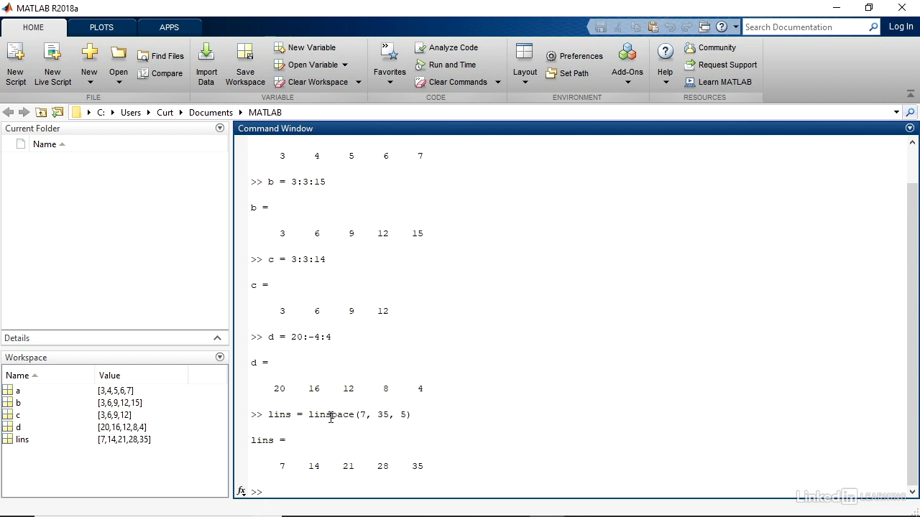
- Create logsp = logspace(1, 5, 5) holding 10, 100, 1000, 10000, 100000
text(logsp = logs)
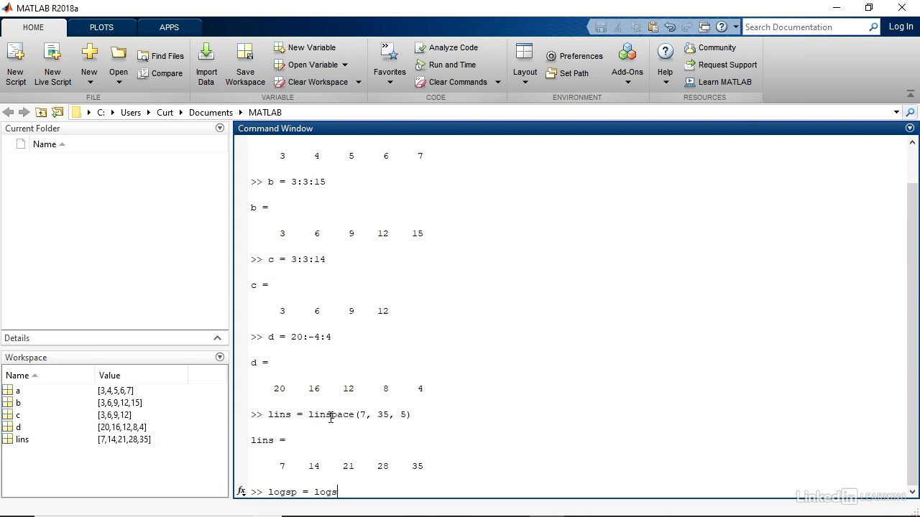
text(pace()
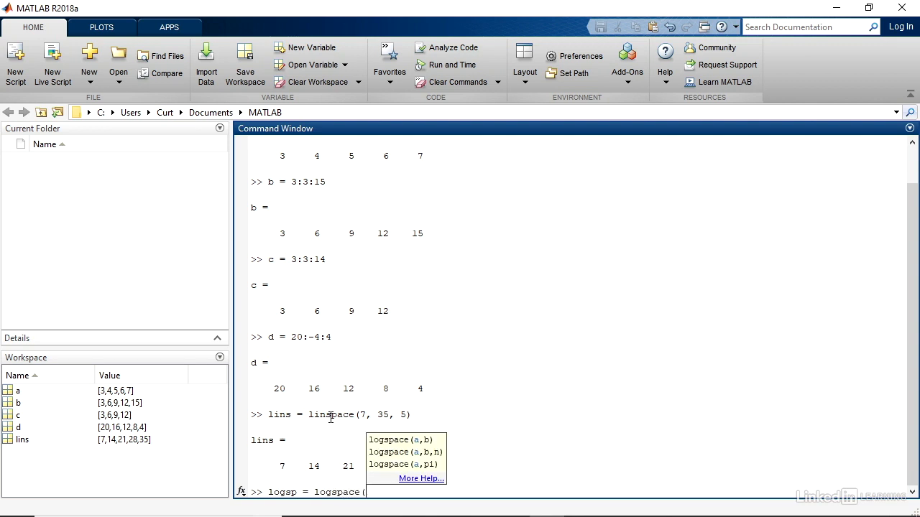
text(1,)
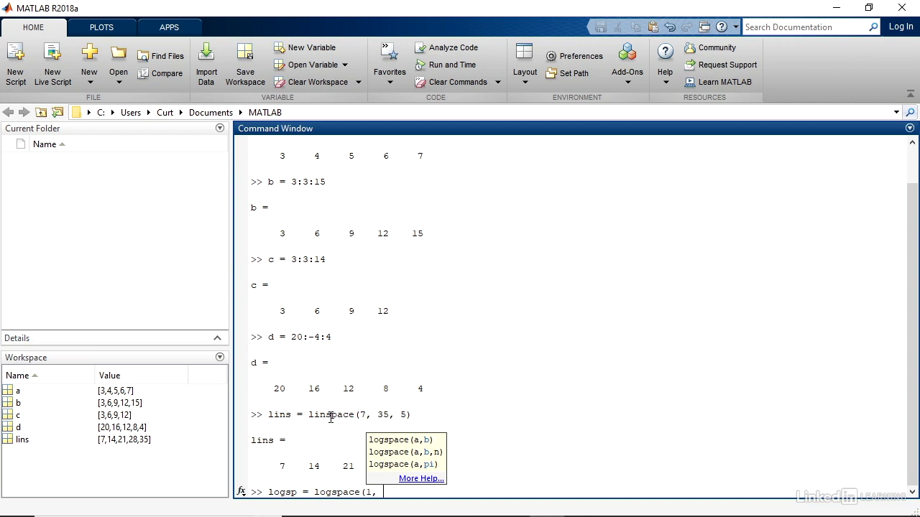
text(5)
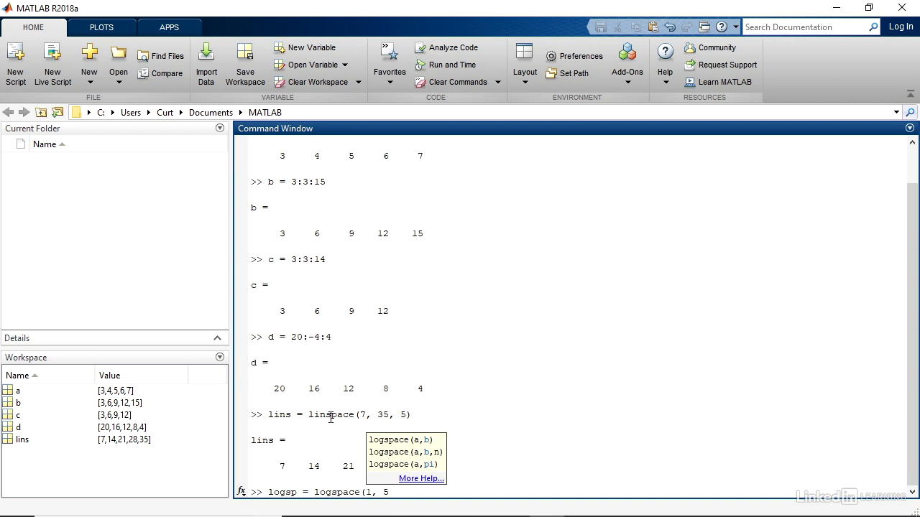
text(, 5)
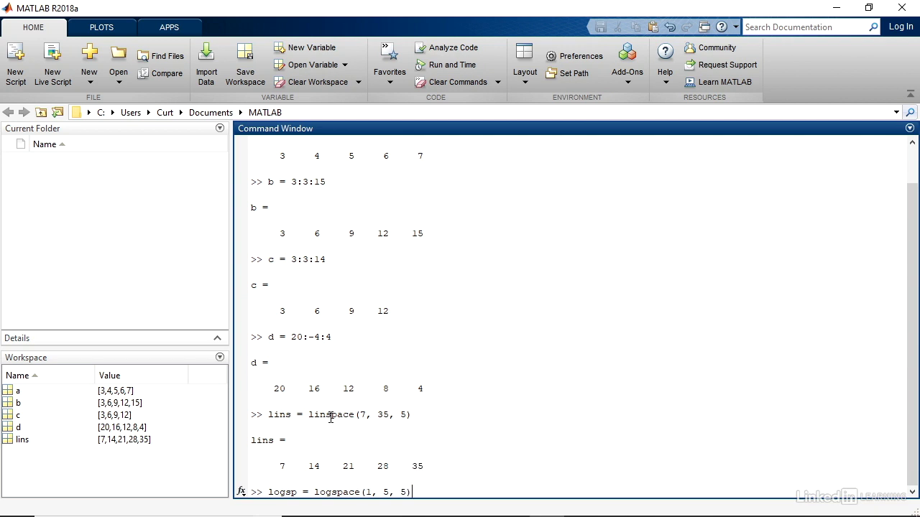
key(enter)
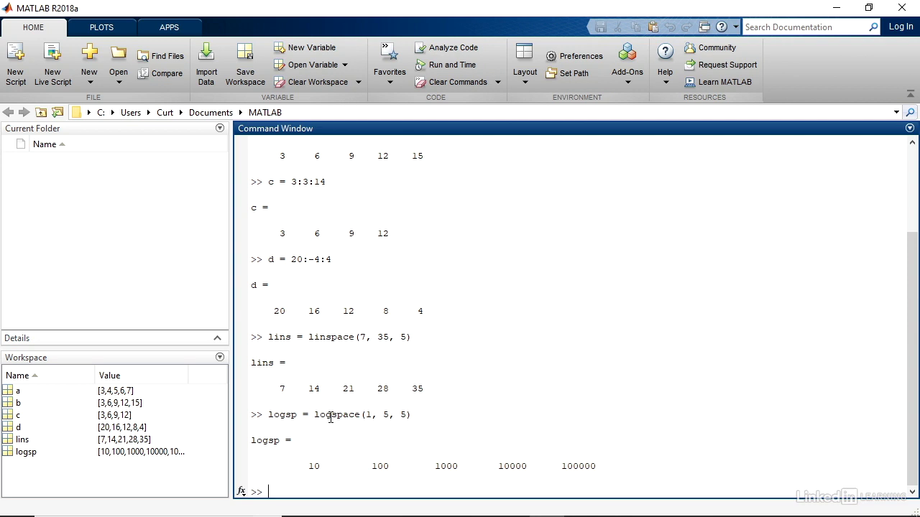
- Concatenate c and d into e = [c d] holding 3, 6, 9, 12, 20, 16, 12, 8, 4
text(e = [)
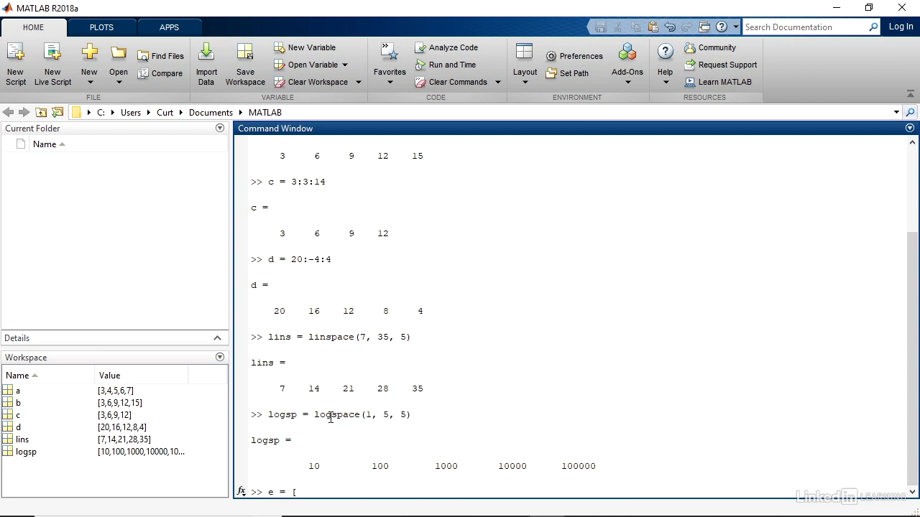
text(c)
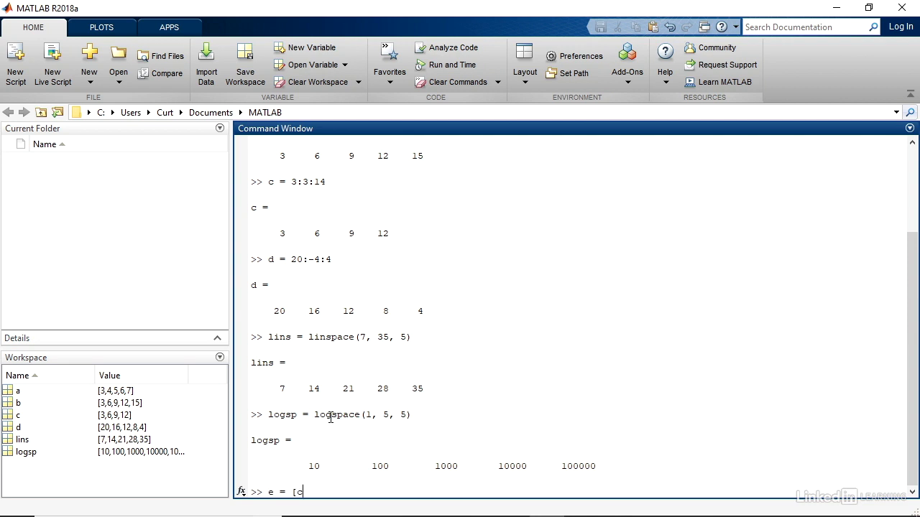
text(d])
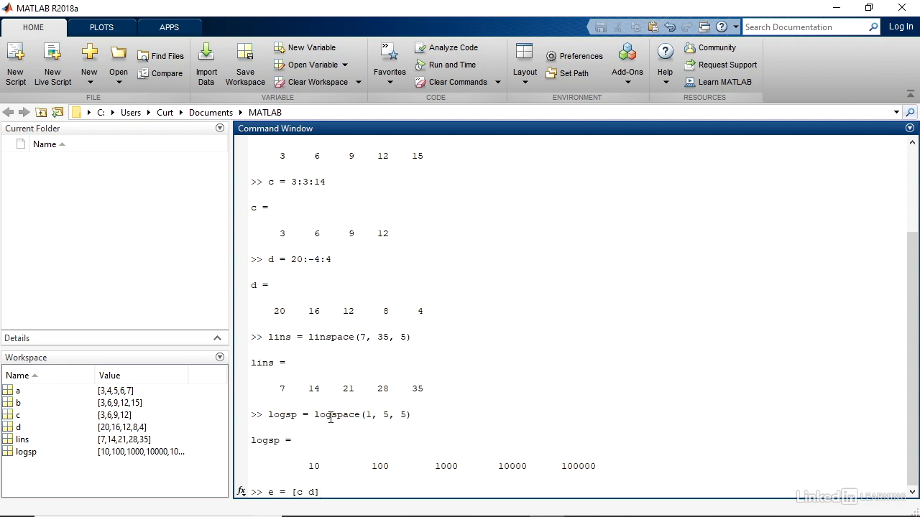
key(enter)
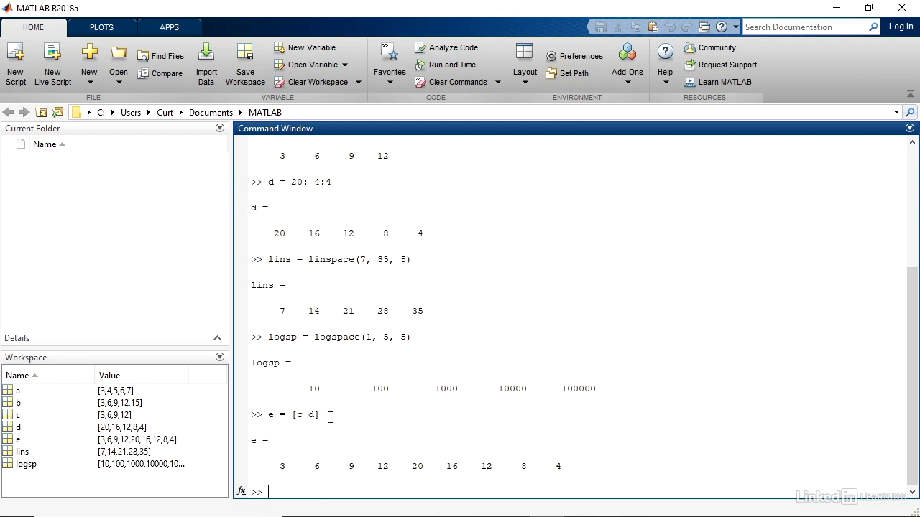